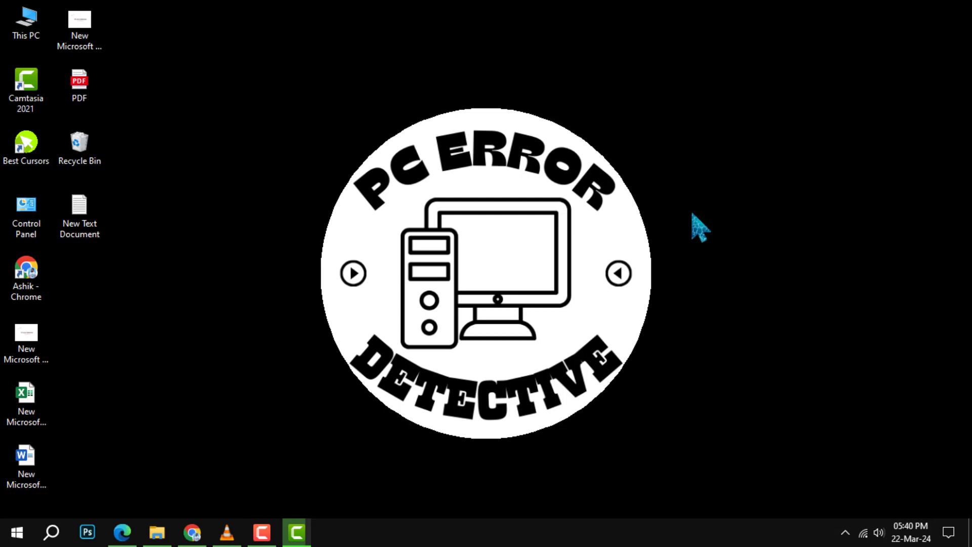
Step: Create 'New Text Document (2)' on the Desktop and move it beside the other icons
{"action": "right_click", "coordinate": [699, 229]}
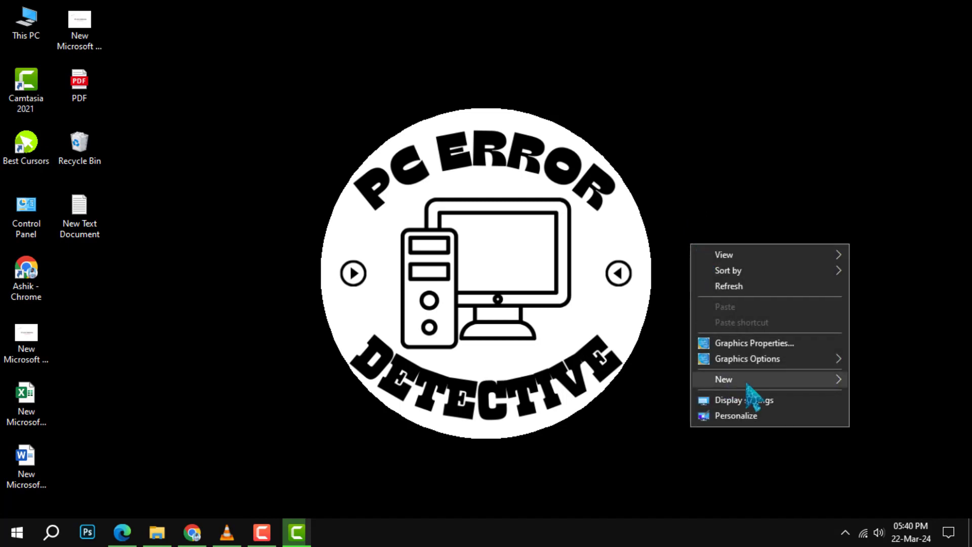
{"action": "left_click", "coordinate": [724, 379]}
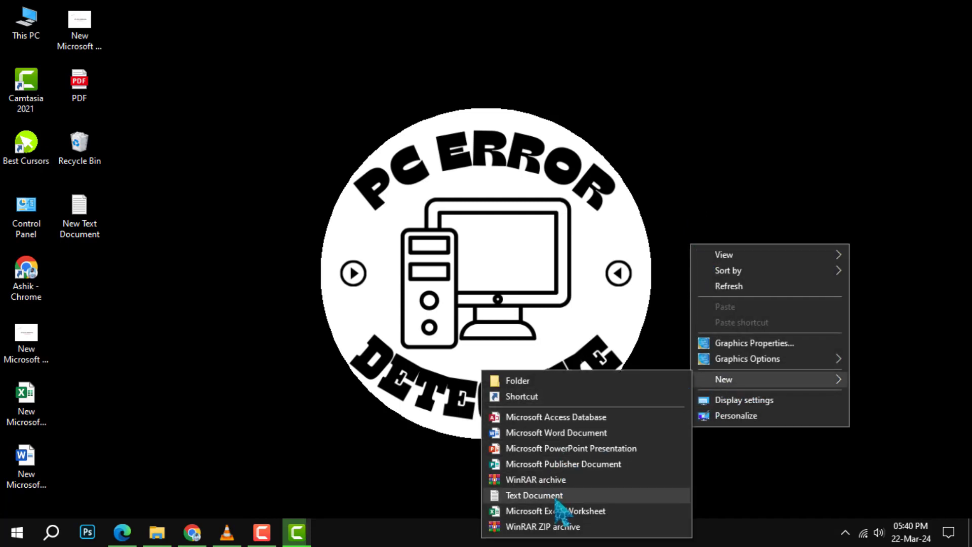
{"action": "left_click", "coordinate": [535, 496]}
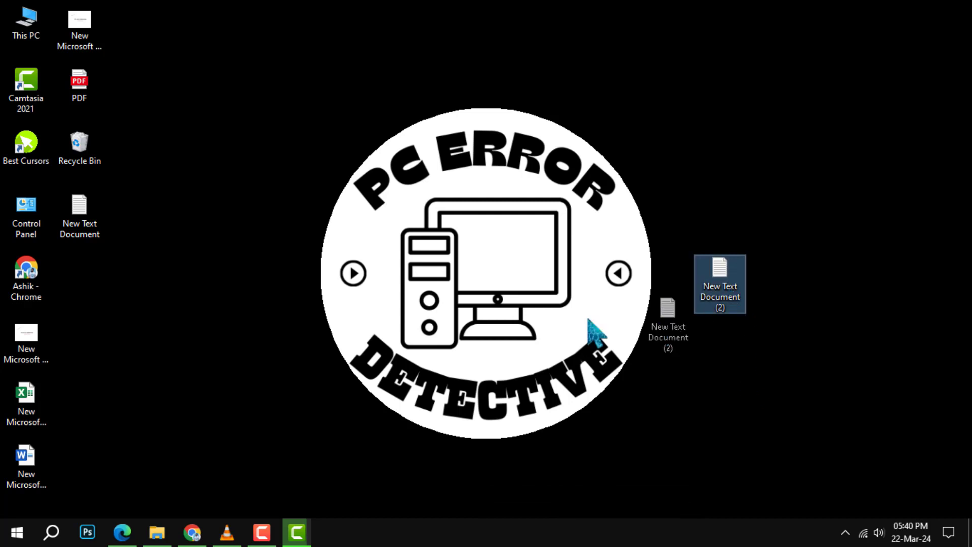
{"action": "left_click_drag", "start_coordinate": [719, 283], "coordinate": [133, 284]}
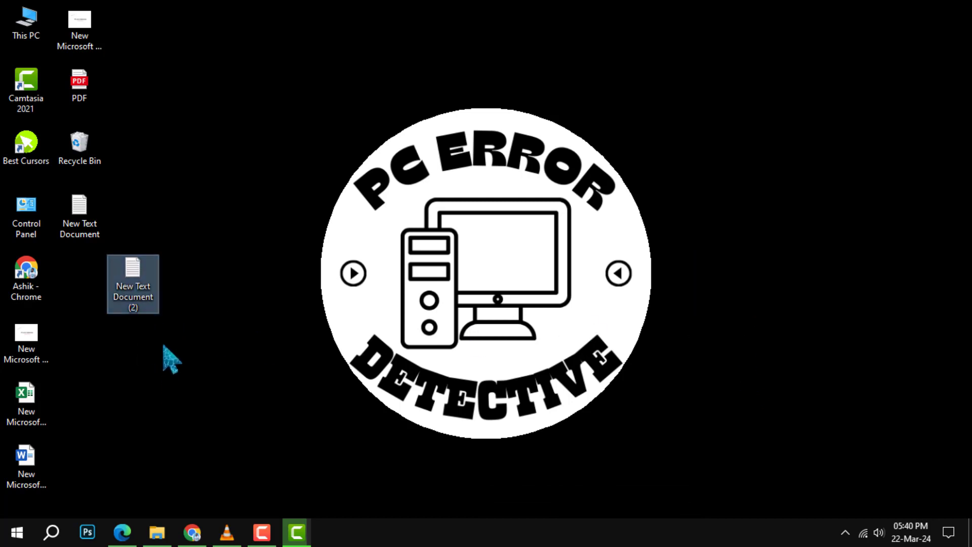
{"action": "mouse_move", "coordinate": [133, 285]}
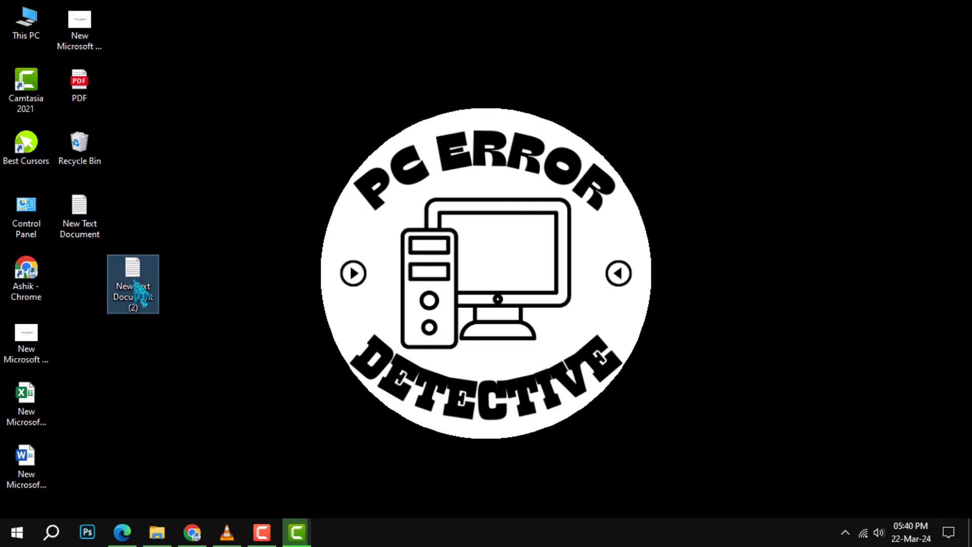
{"action": "double_click", "coordinate": [133, 281]}
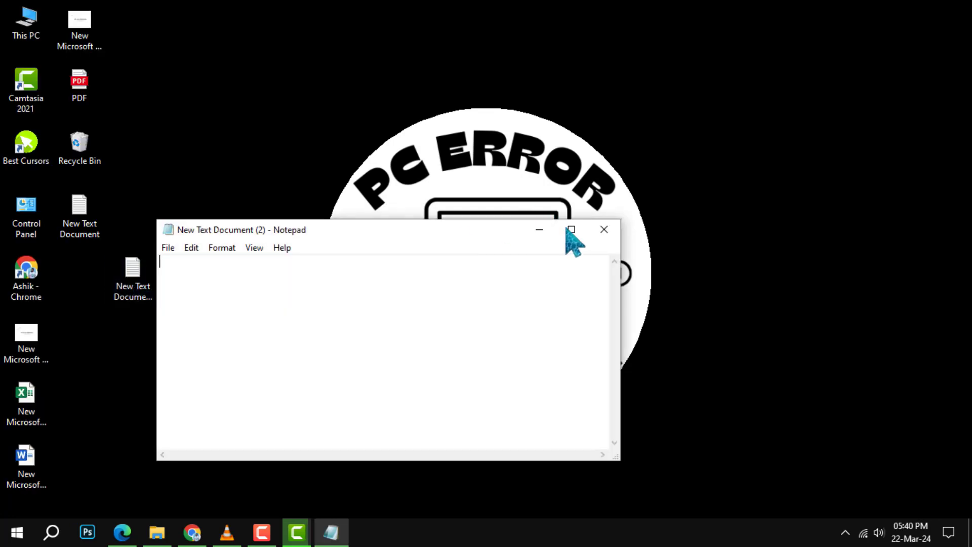
{"action": "left_click", "coordinate": [572, 229]}
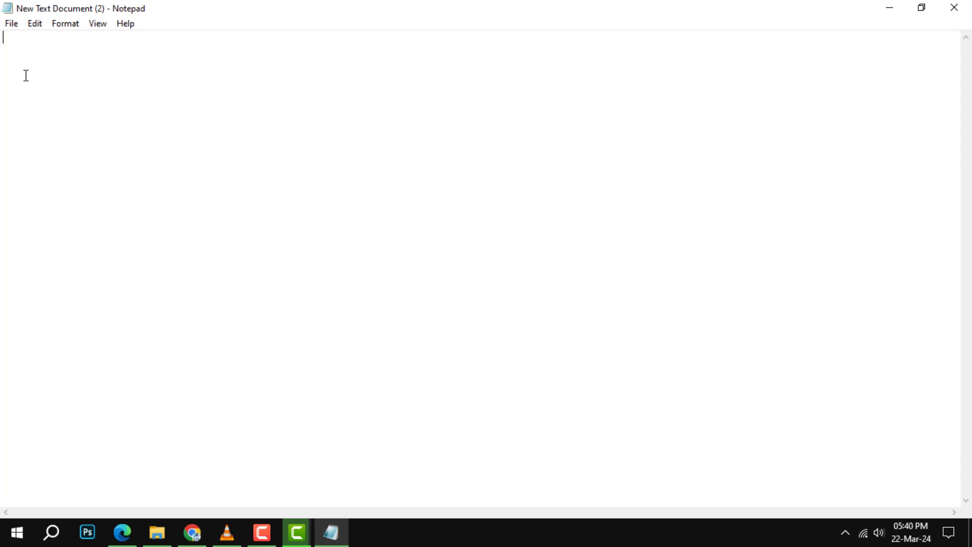
{"action": "type", "text": "@echo off"}
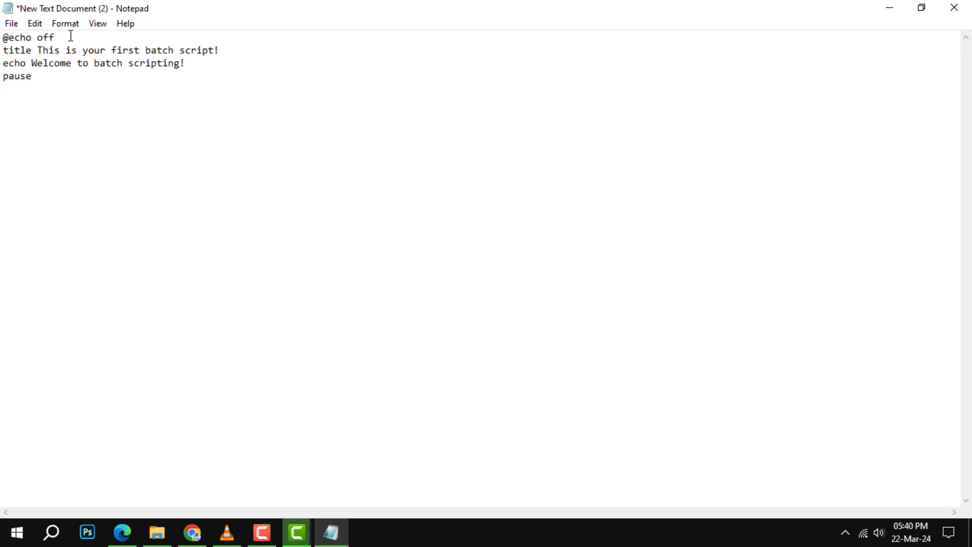
{"action": "left_click", "coordinate": [97, 23]}
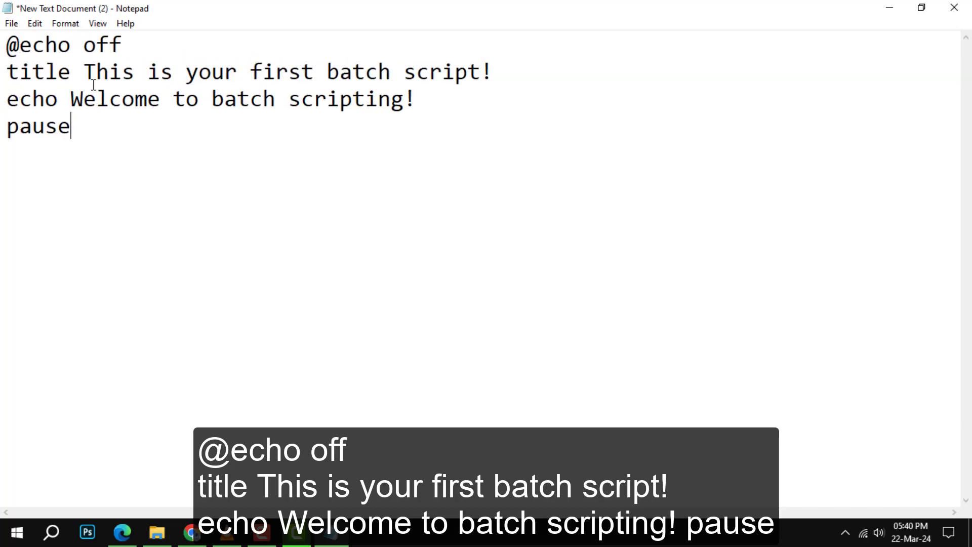
Step: Save the script to the Desktop as test.bat
{"action": "left_click", "coordinate": [11, 24]}
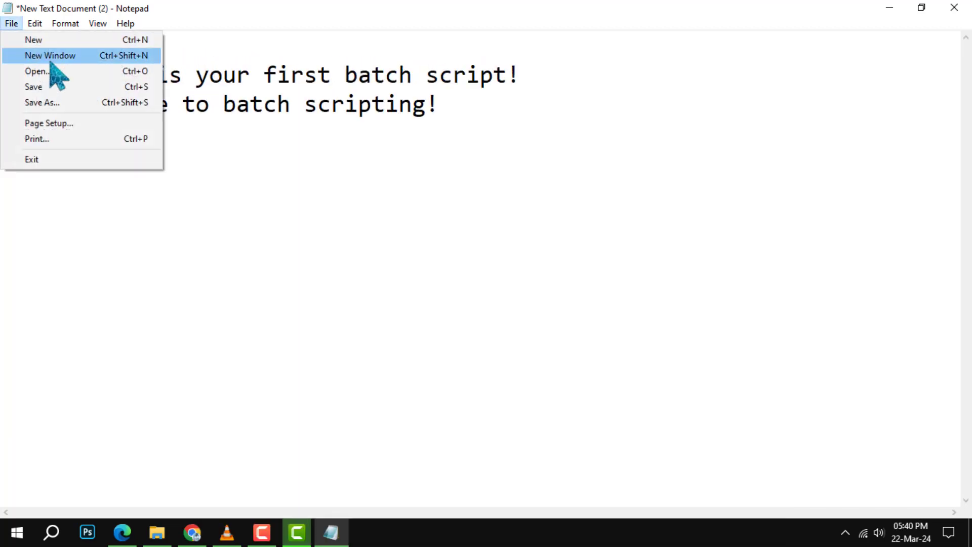
{"action": "left_click", "coordinate": [41, 102]}
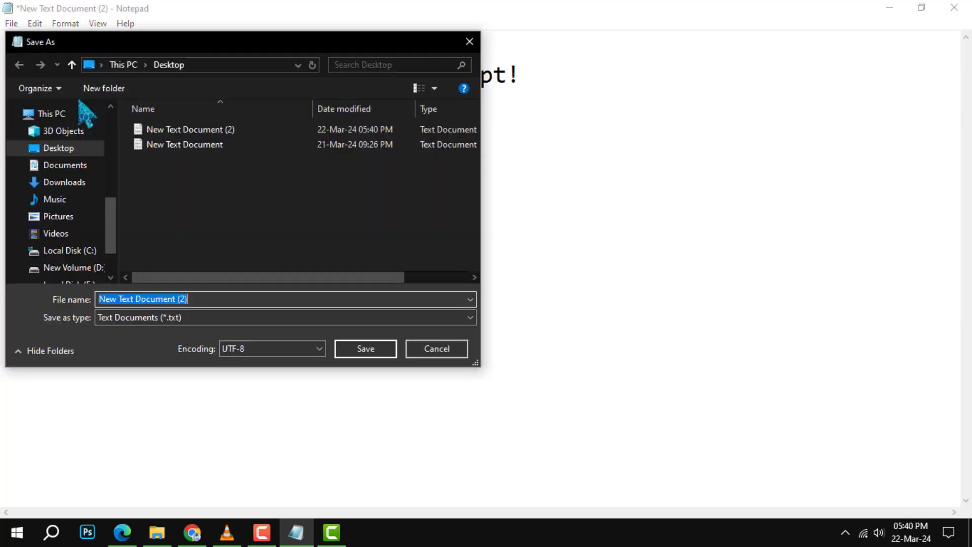
{"action": "type", "text": "test.bat"}
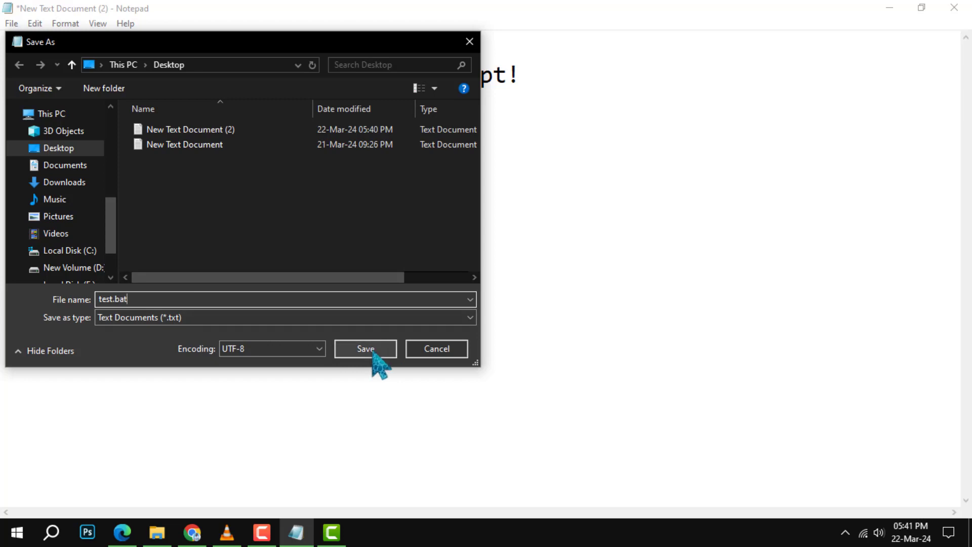
{"action": "left_click", "coordinate": [364, 349]}
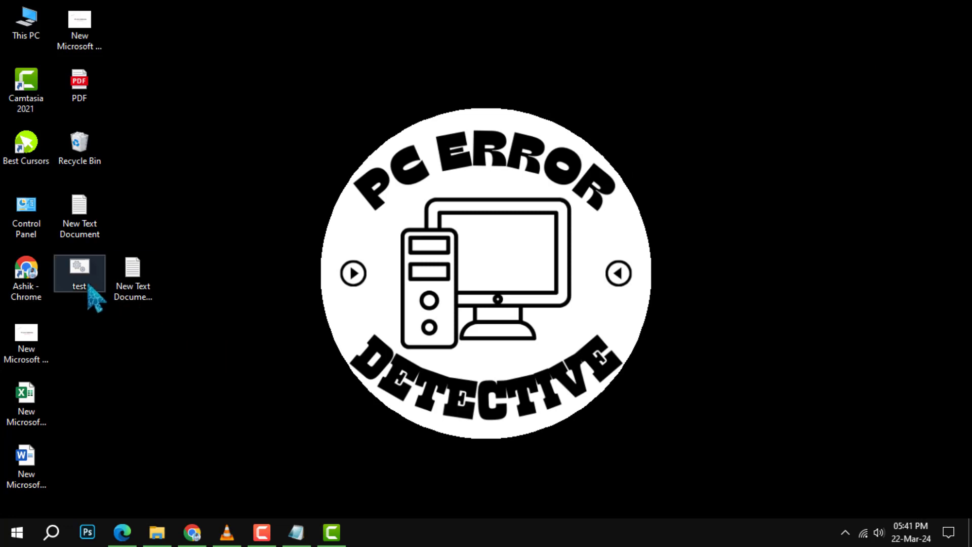
Step: Run test.bat to show the titled console and welcome message, then reopen it via Edit
{"action": "double_click", "coordinate": [79, 272]}
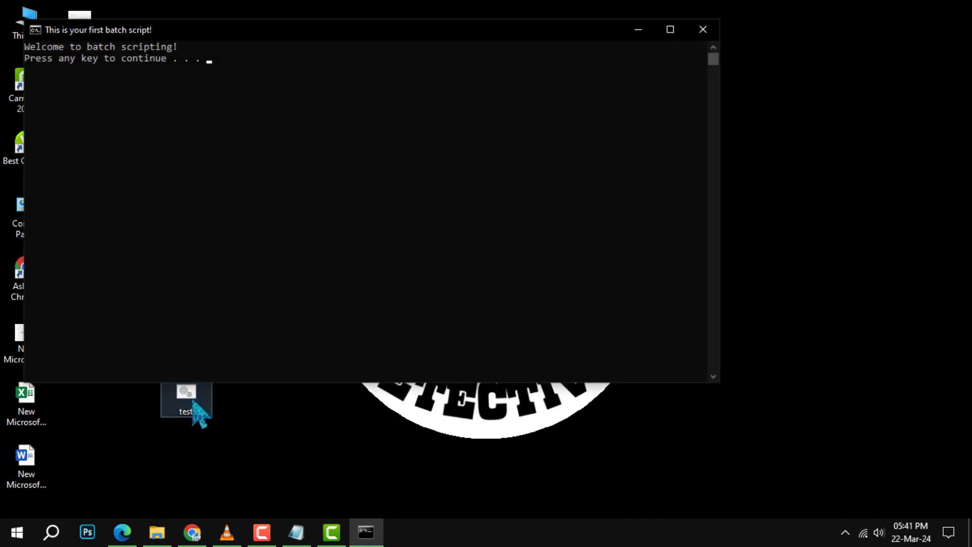
{"action": "left_click", "coordinate": [670, 29]}
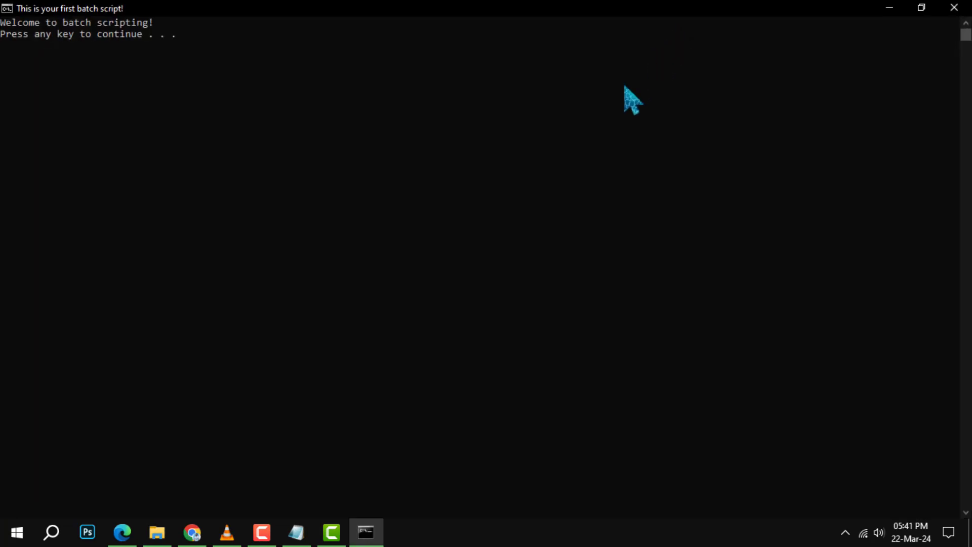
{"action": "mouse_move", "coordinate": [280, 209]}
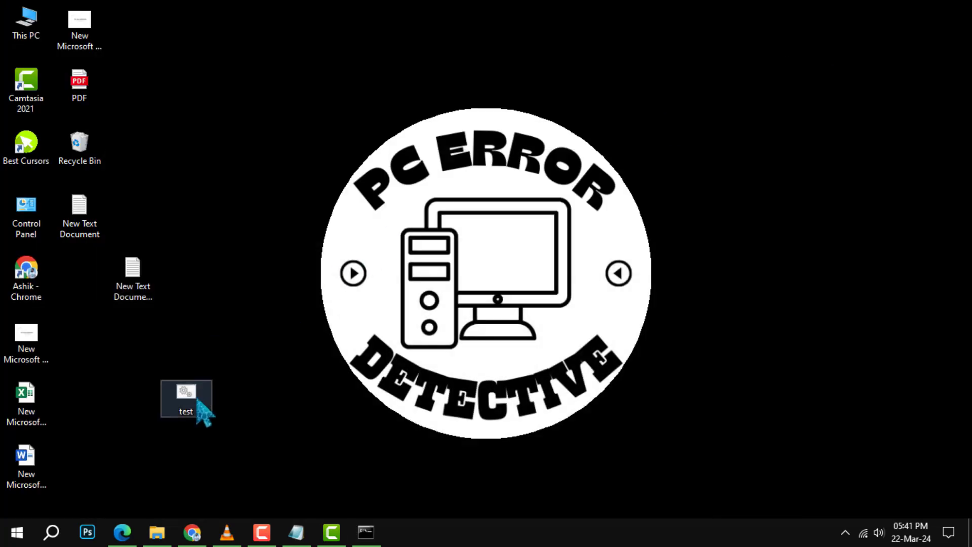
{"action": "right_click", "coordinate": [186, 400]}
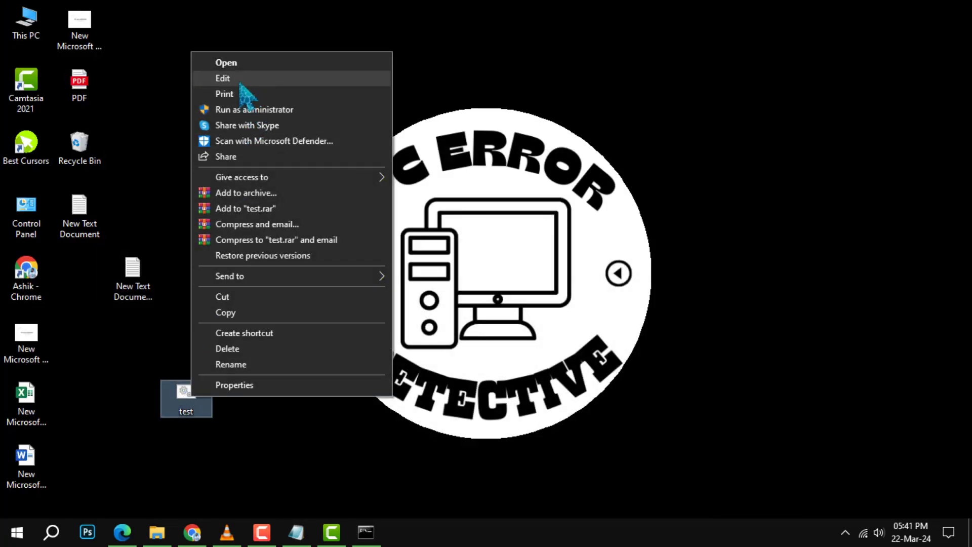
{"action": "left_click", "coordinate": [223, 78]}
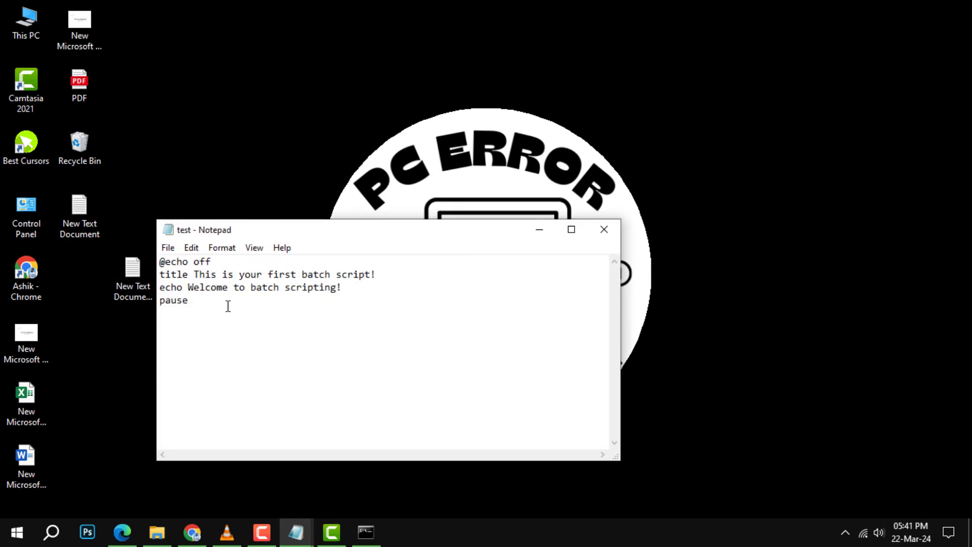